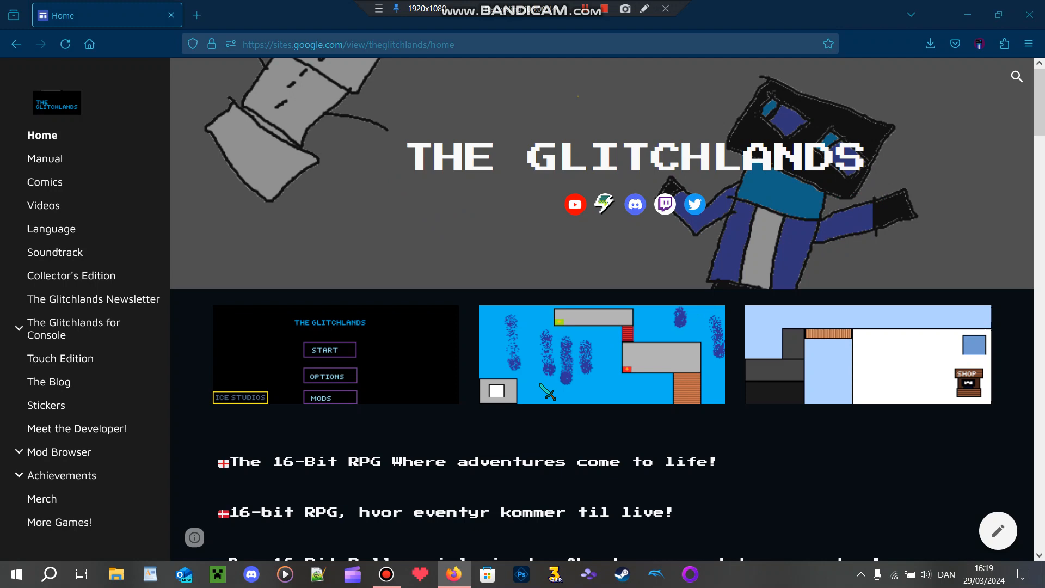
Step: Open The Blog page and select the version number 0.5.1 in the latest post
scroll("down", 3)
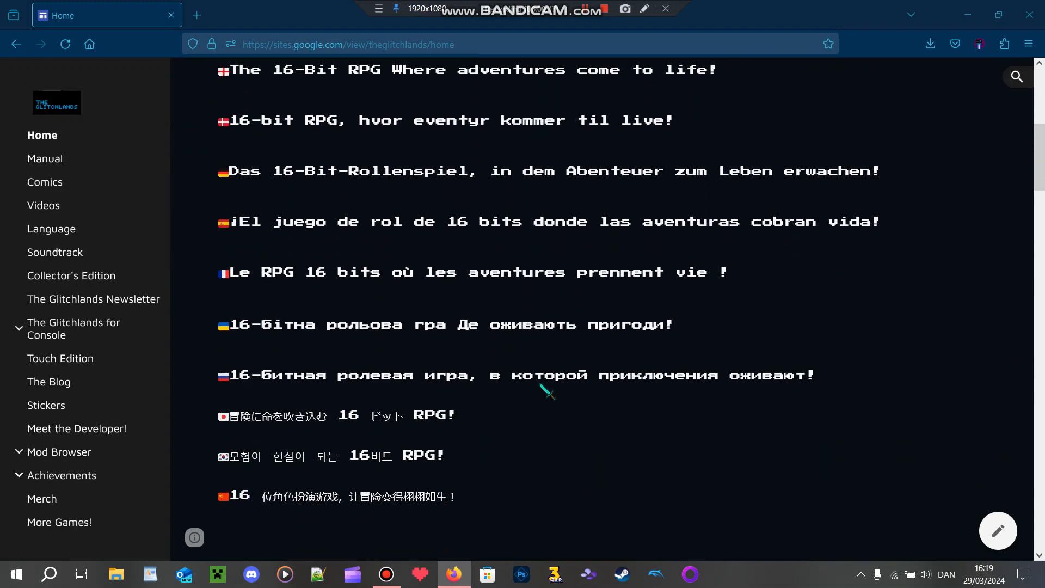
left_click(48, 381)
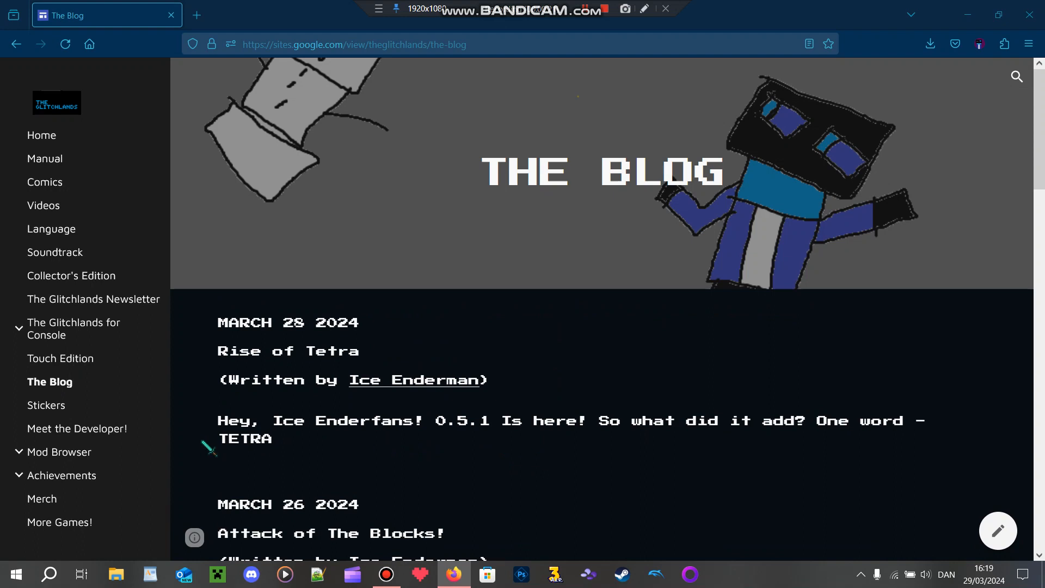
mouse_move(337, 470)
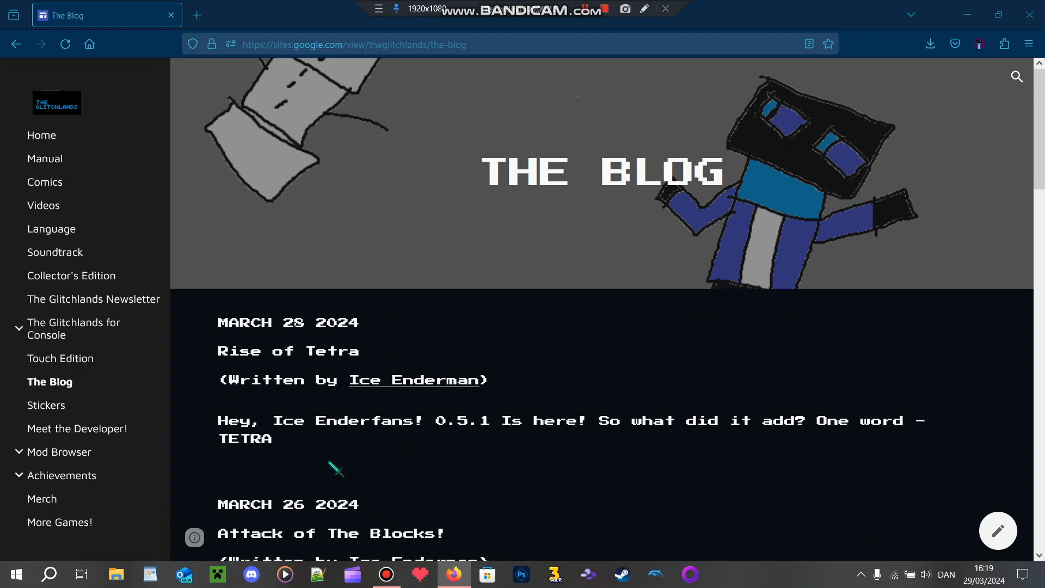
mouse_move(531, 463)
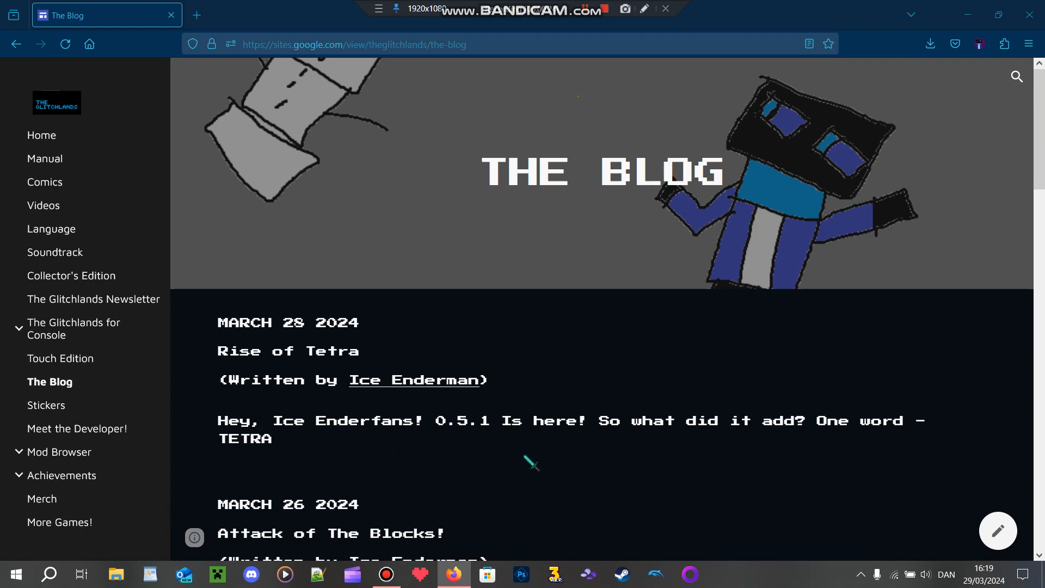
double_click(462, 421)
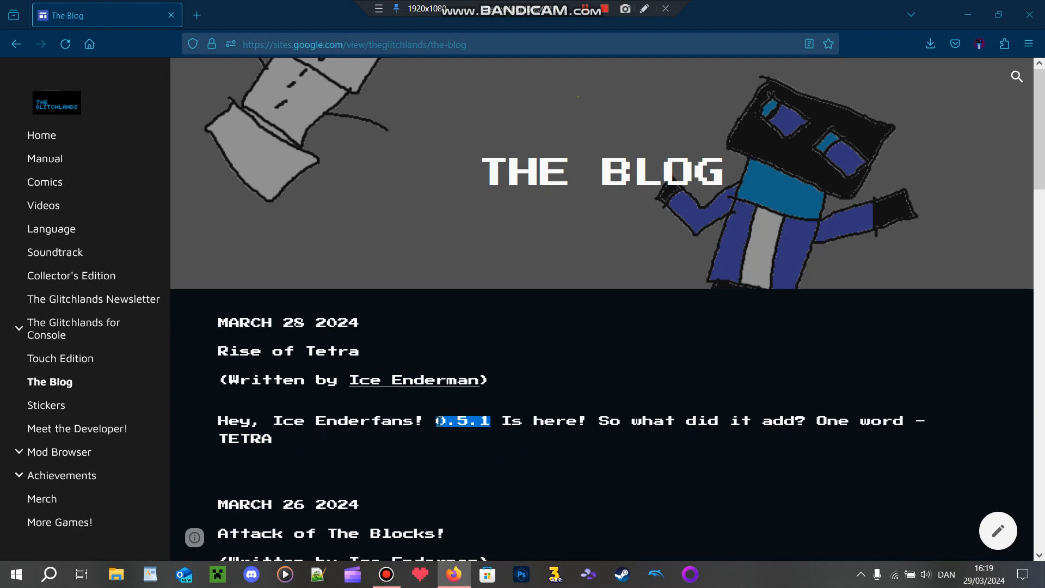
Step: Scroll down through the dated update posts to the version 0.5.0 entry
scroll("down", 3)
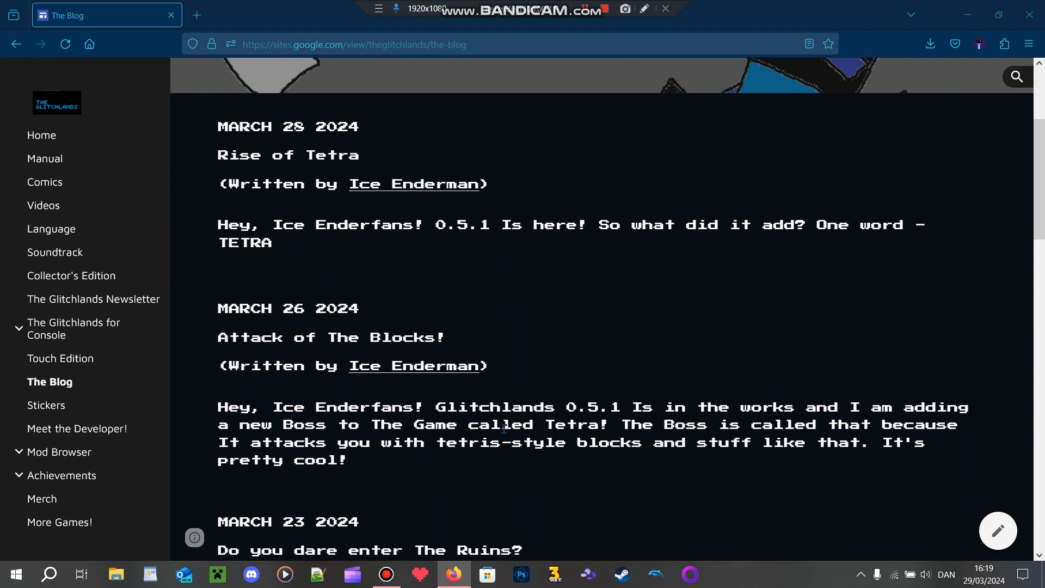
scroll("down", 3)
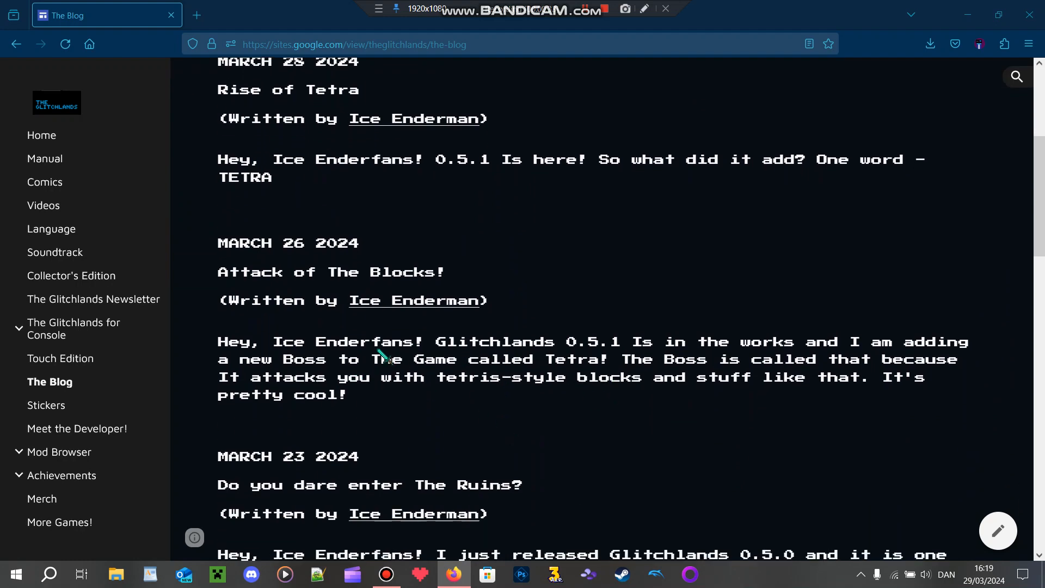
scroll("down", 3)
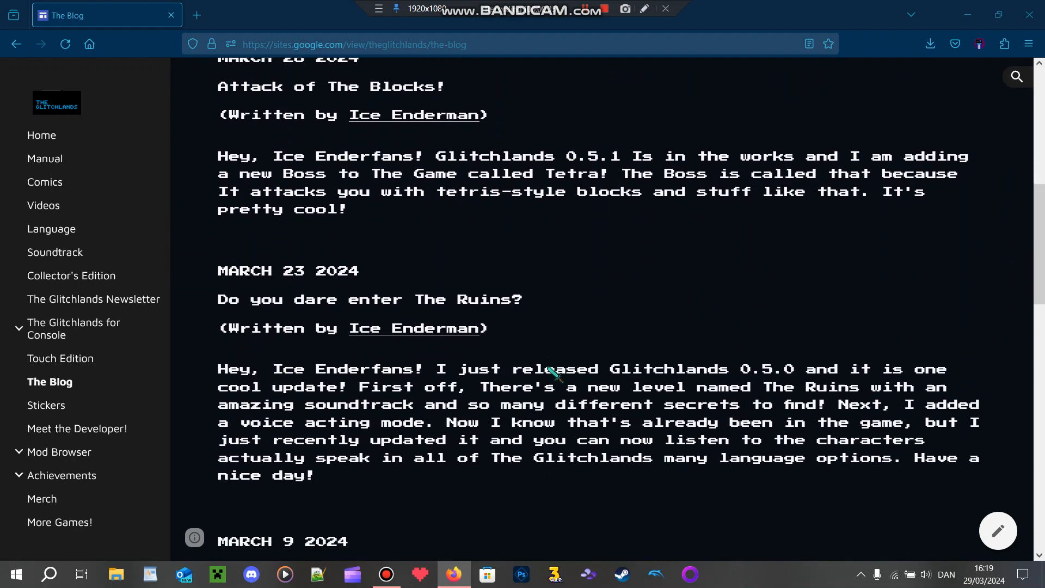
scroll("down", 3)
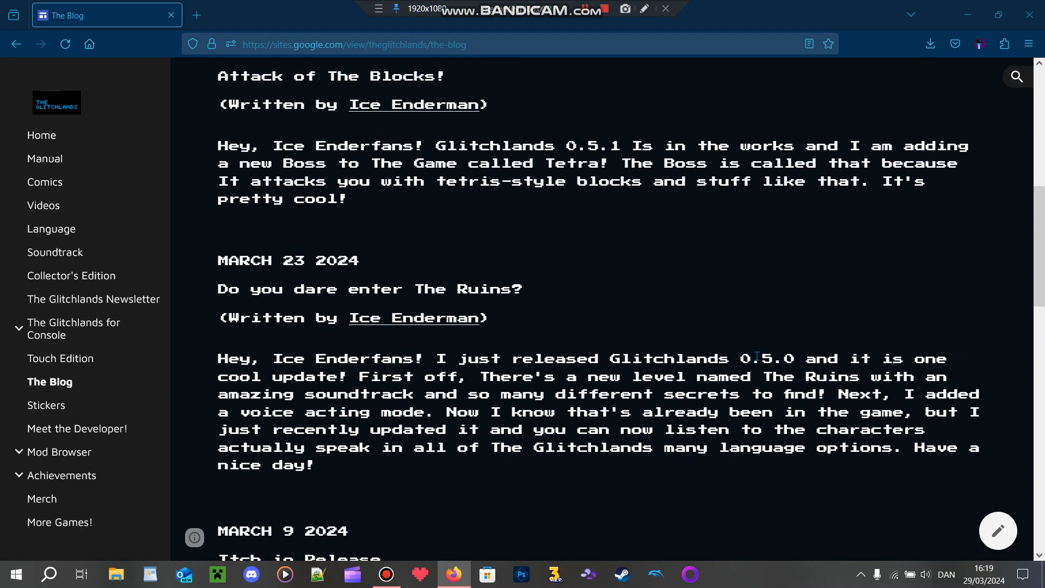
double_click(777, 377)
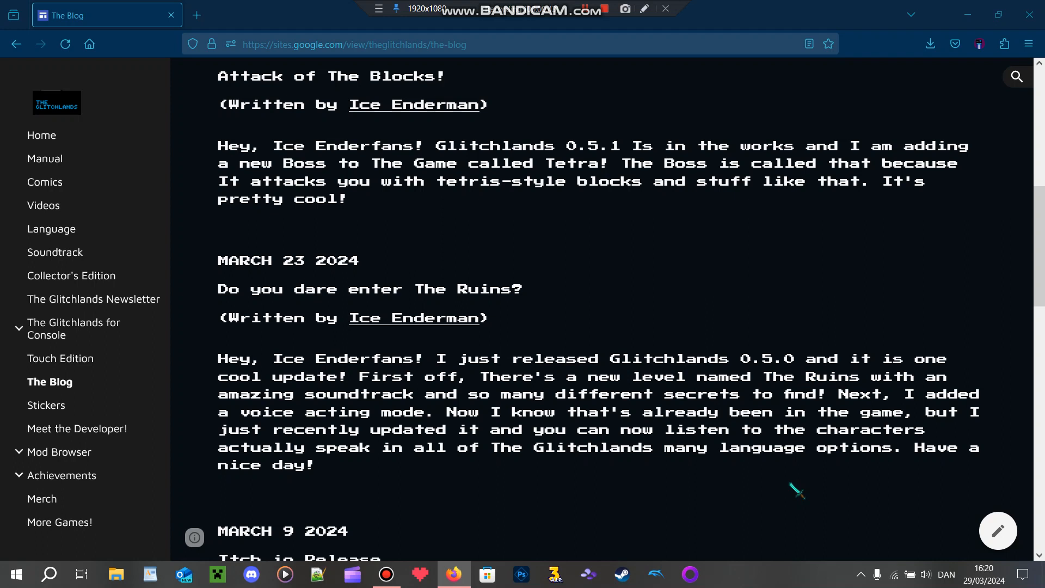
mouse_move(45, 159)
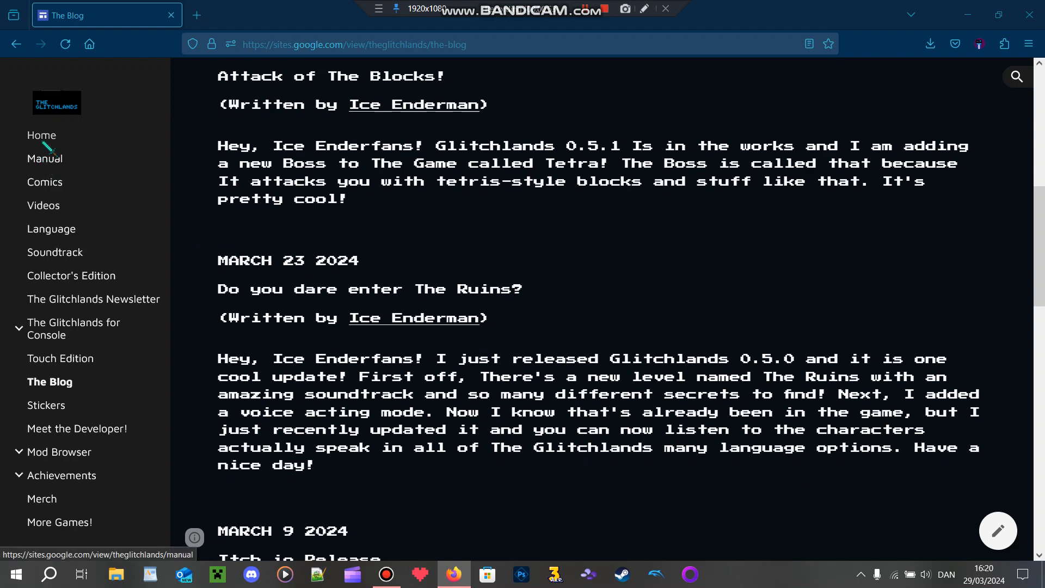
Step: Return to Home, then open Manual and scroll through the embedded controls, levels and characters
left_click(41, 135)
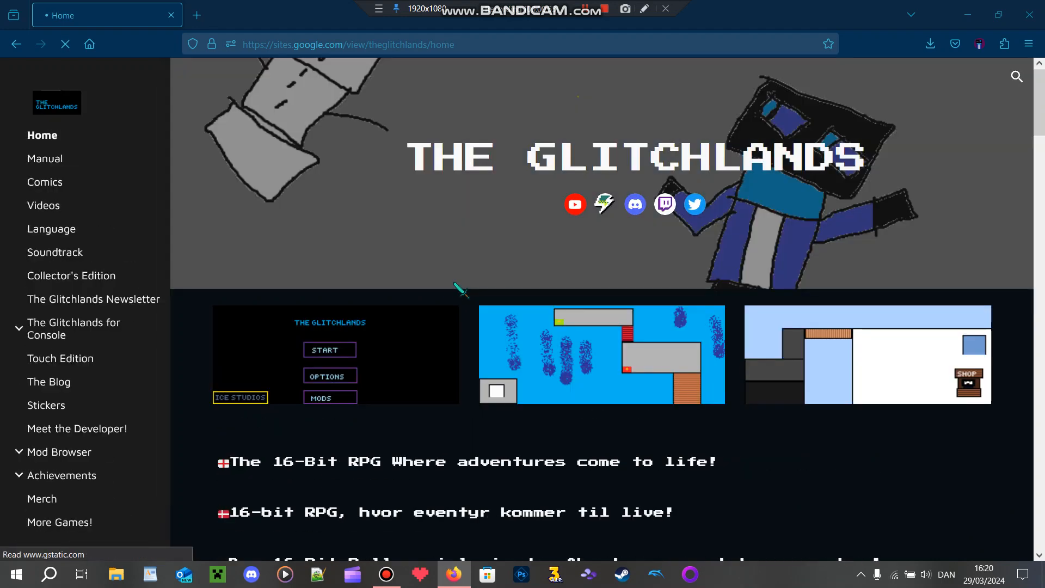
scroll("down", 3)
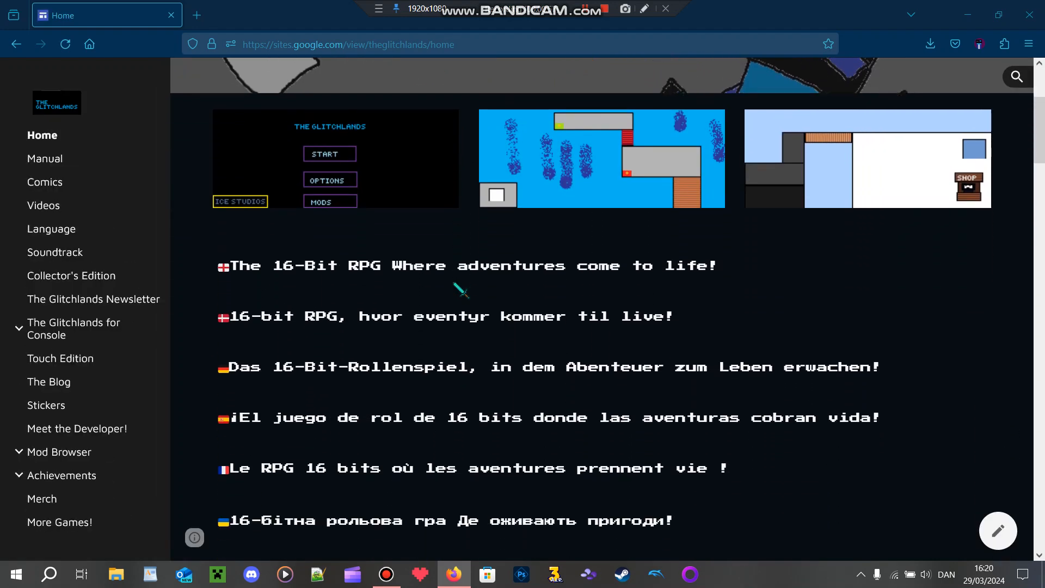
scroll("up", 3)
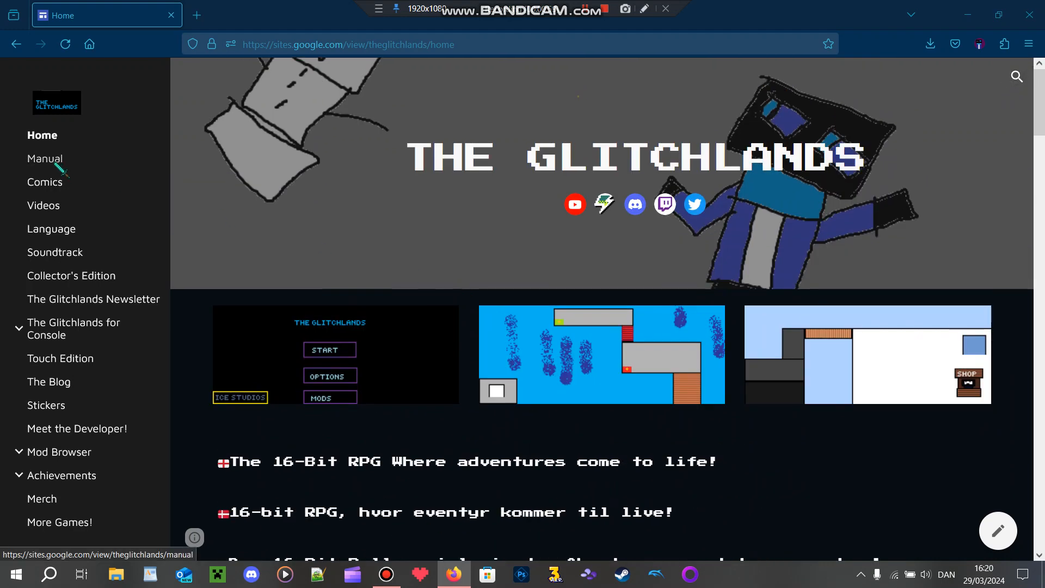
left_click(45, 159)
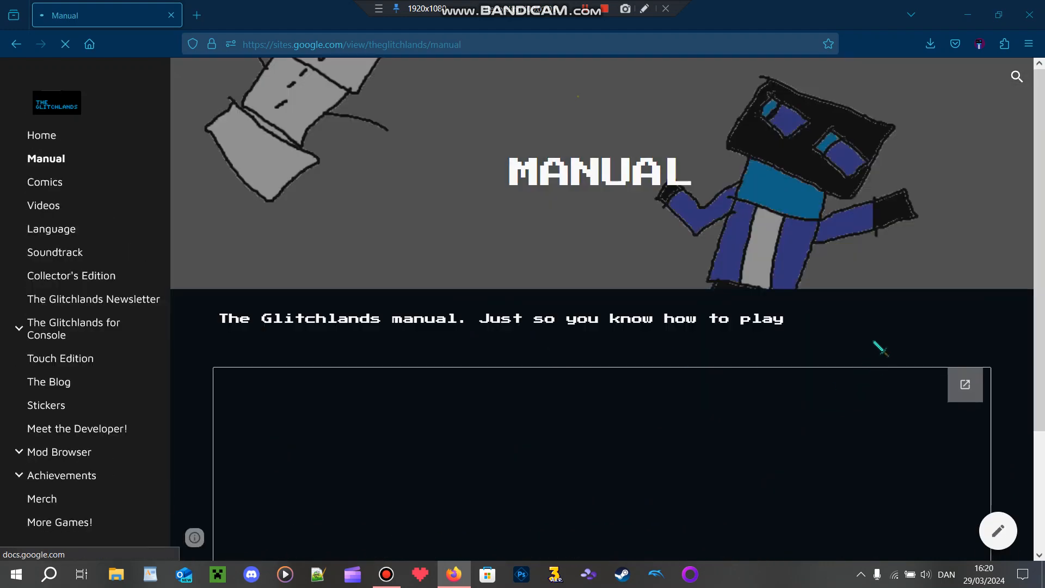
scroll("down", 3)
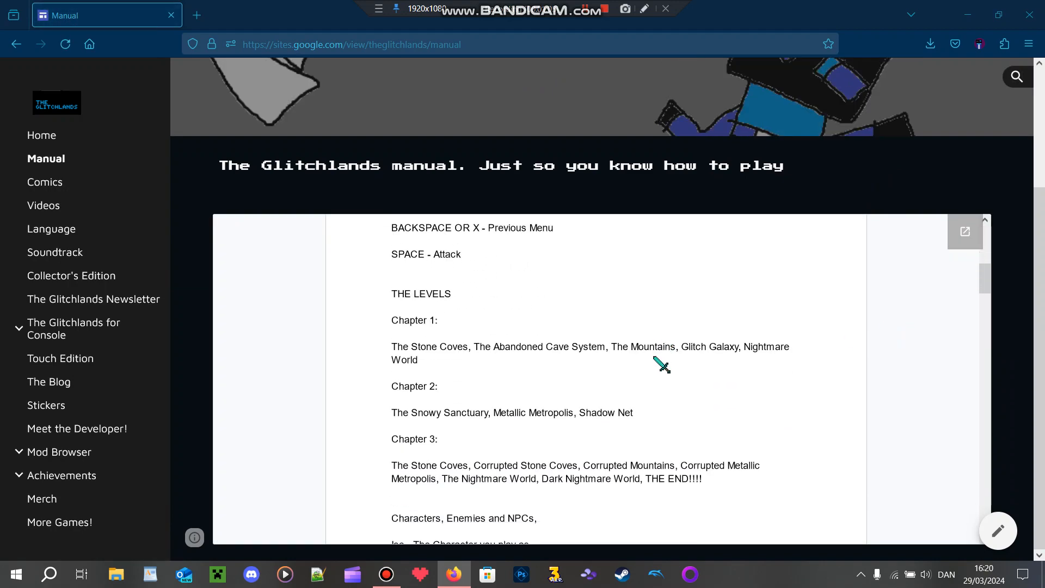
scroll("down", 3)
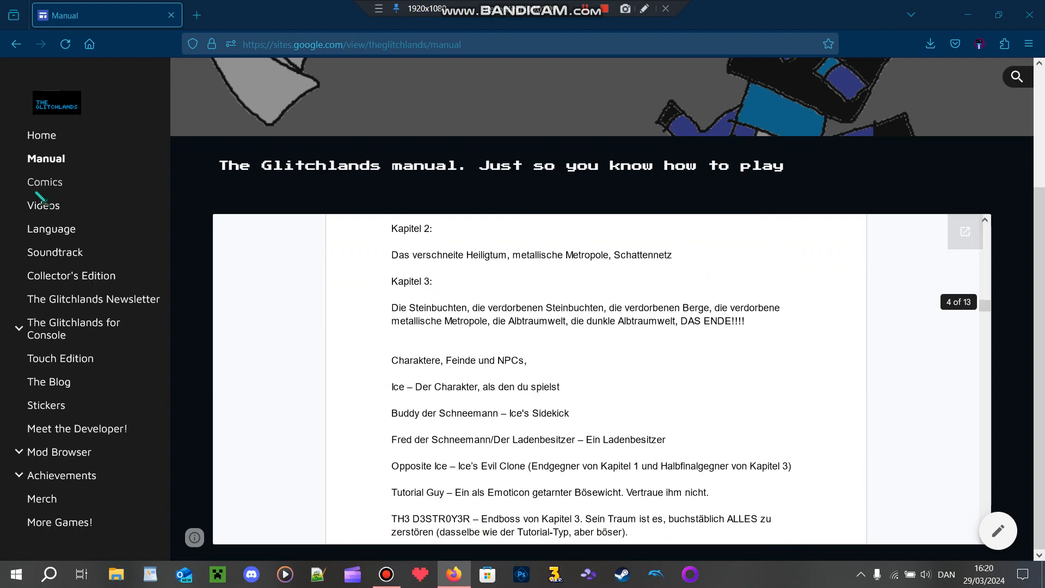
Step: Open Comics and scroll through both embedded 'Ice og Buddy' comic PDFs and back up
left_click(44, 181)
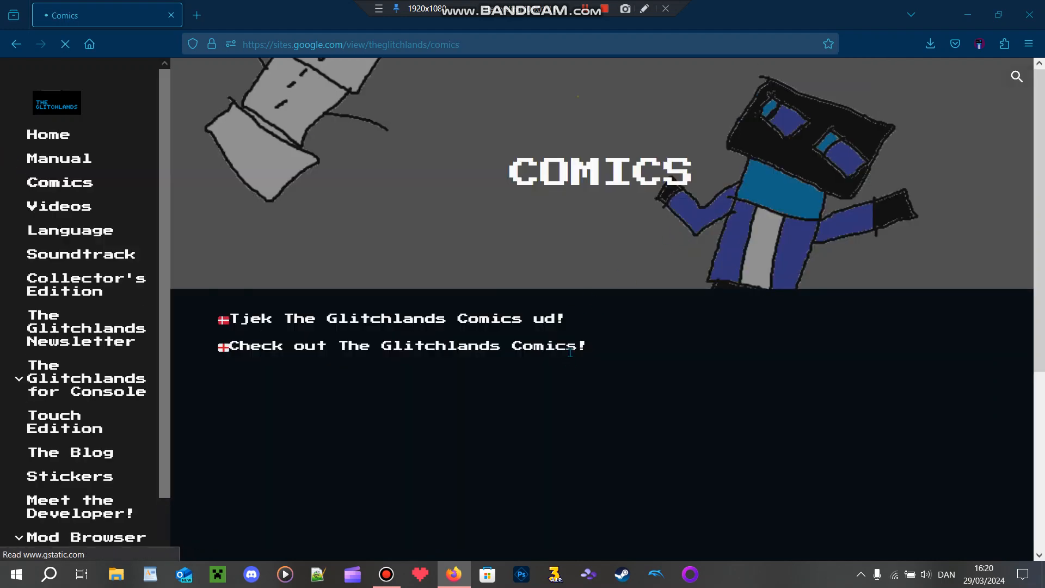
scroll("down", 3)
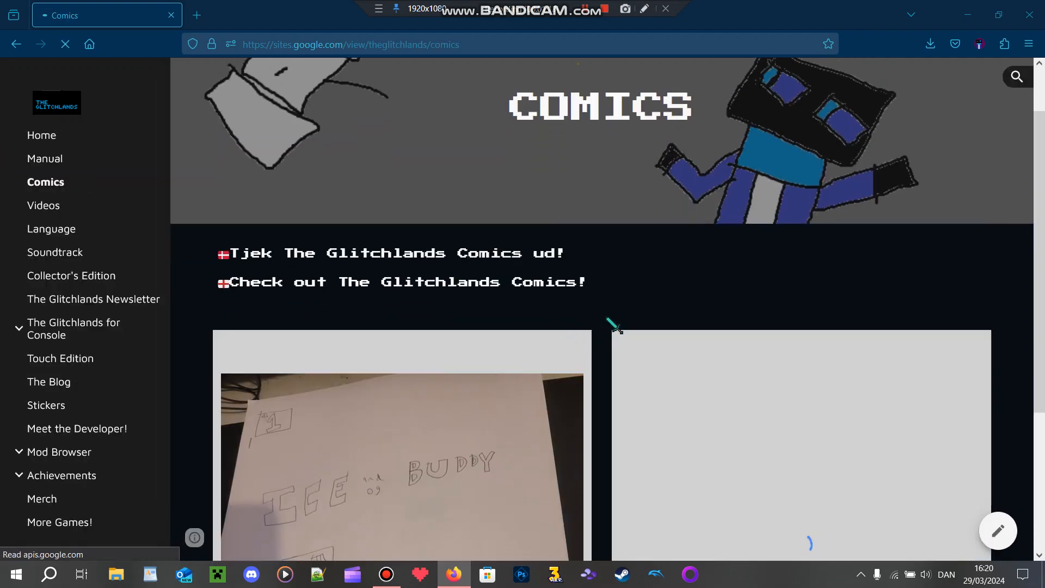
scroll("down", 3)
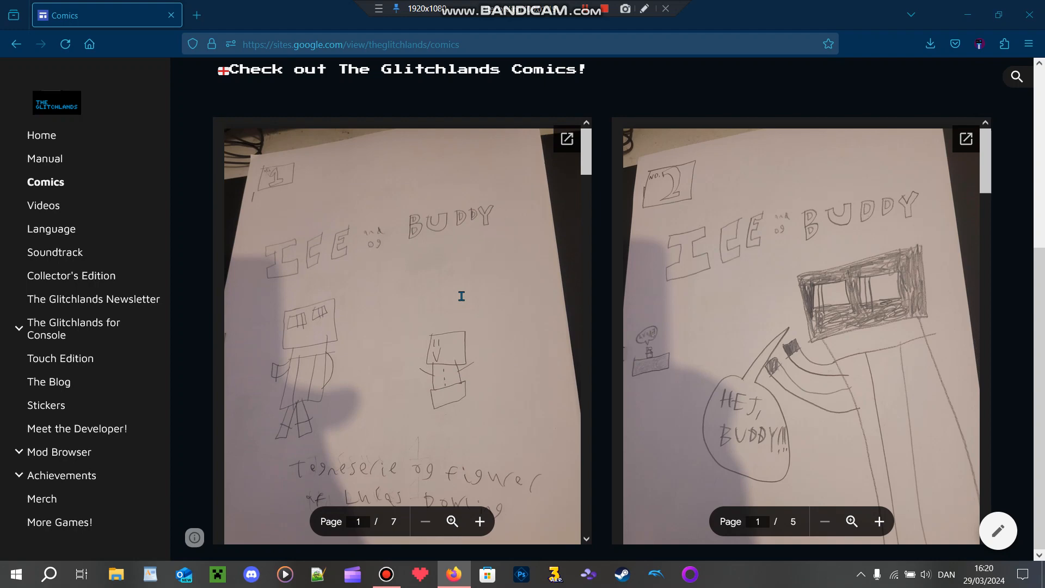
scroll("up", 3)
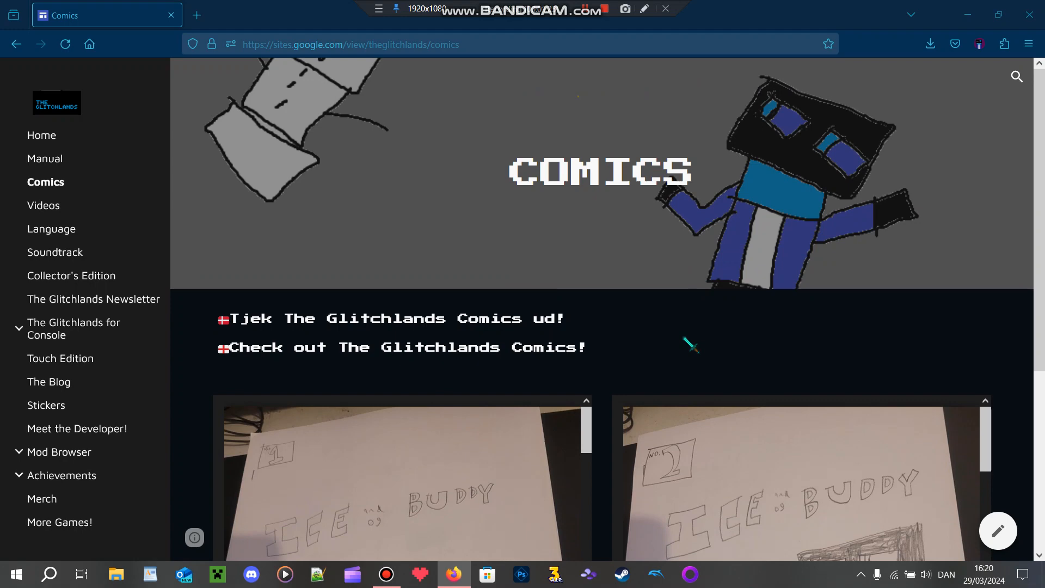
mouse_move(577, 354)
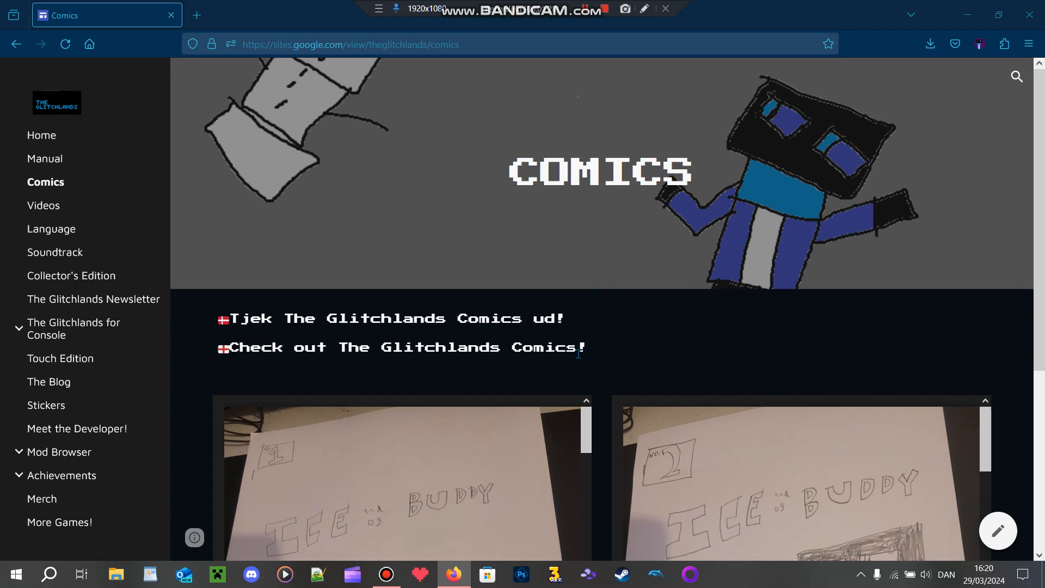
scroll("down", 3)
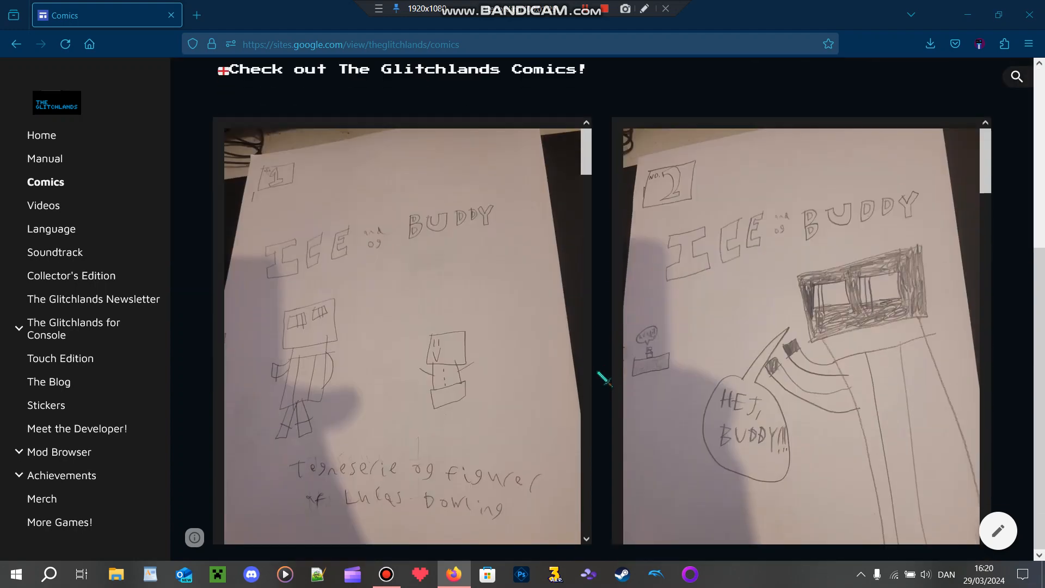
scroll("up", 3)
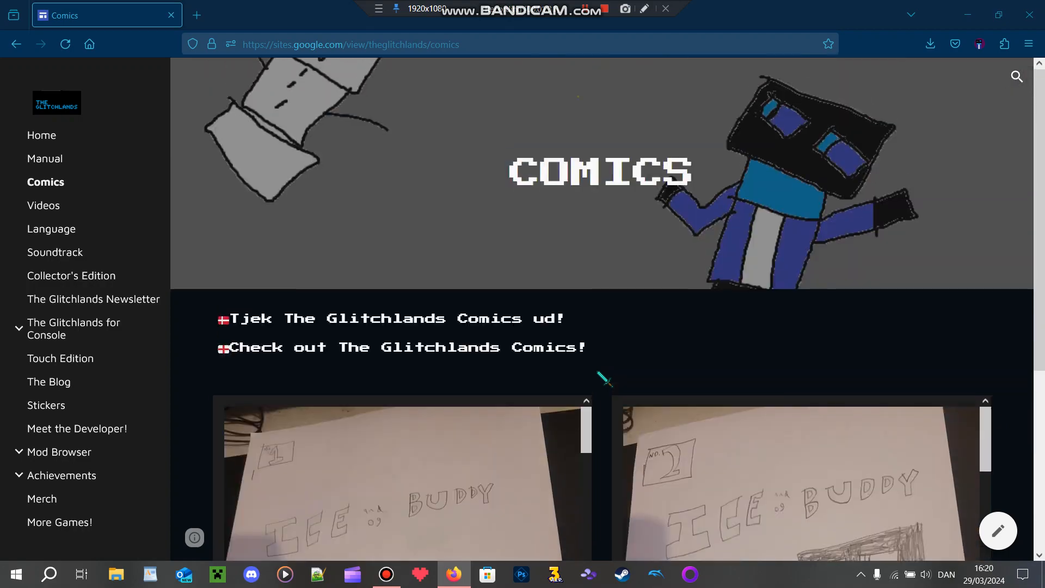